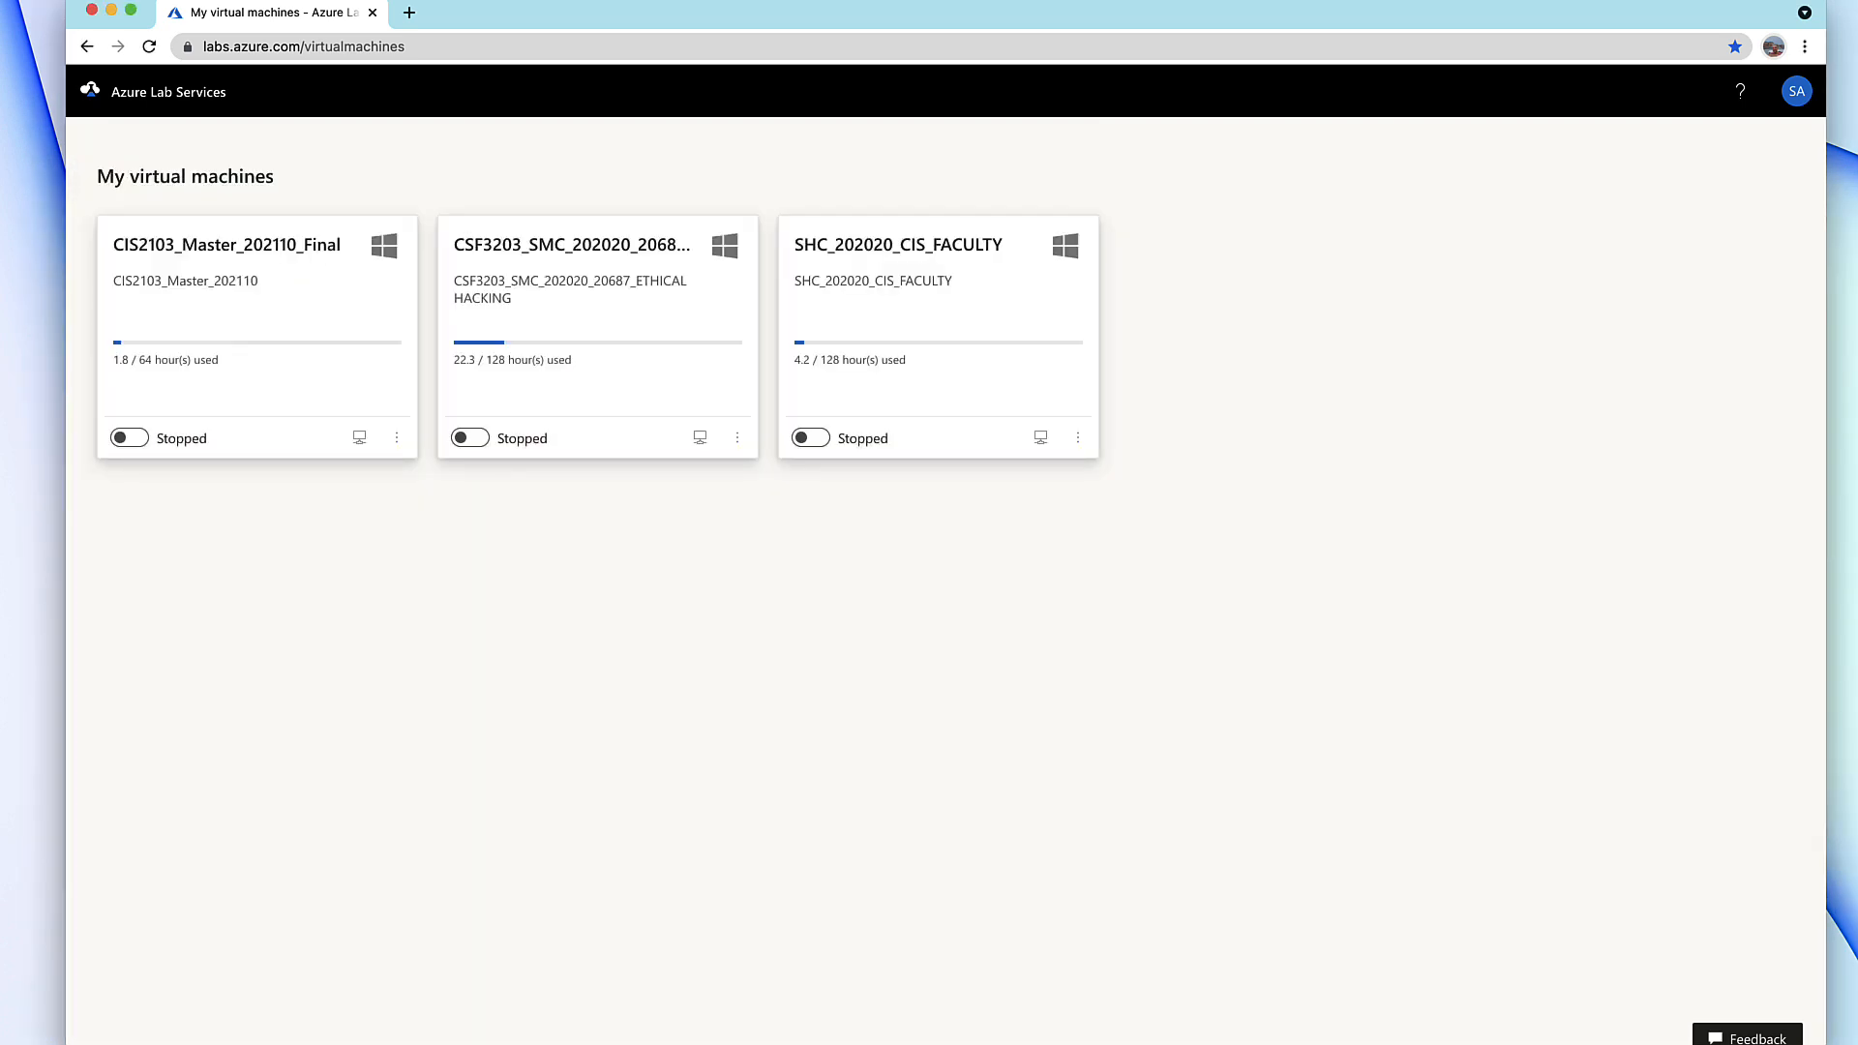
Switch the CIS2103_Master_202110_Final lab VM from Stopped to starting.
{"action": "left_click", "coordinate": [128, 438]}
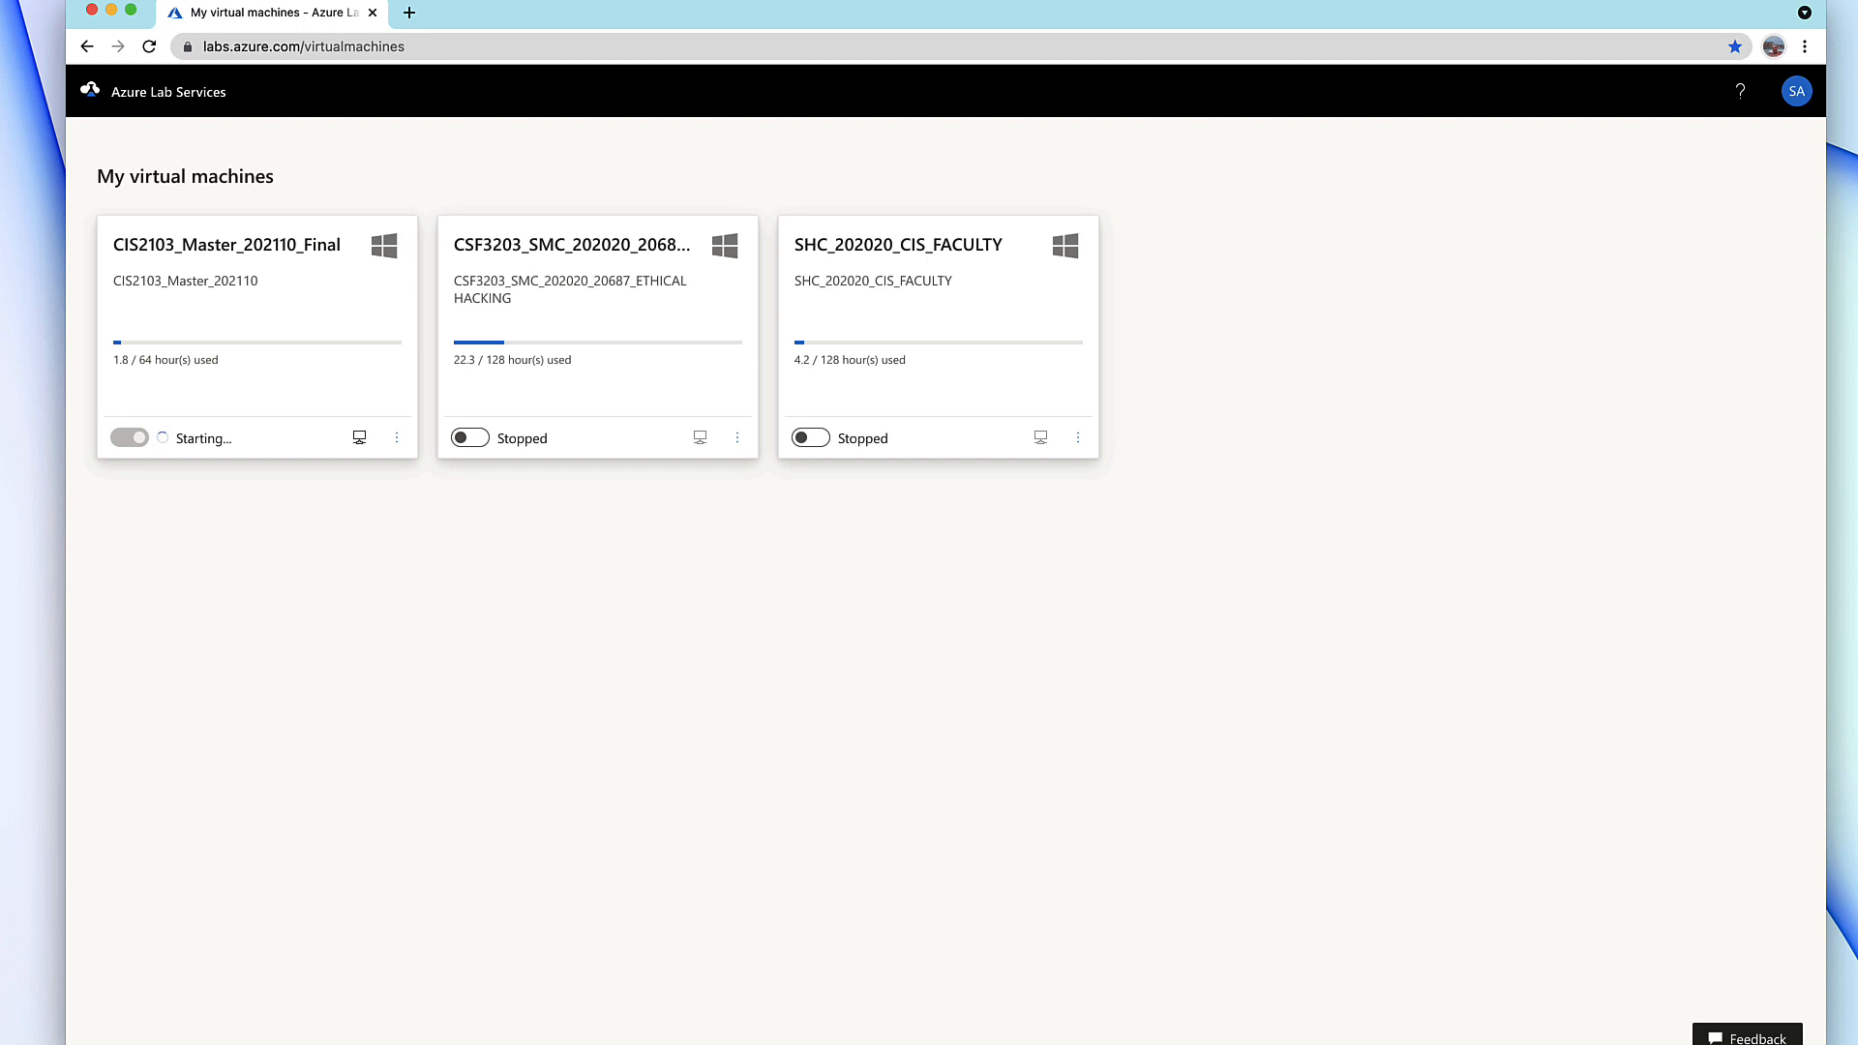
{"action": "mouse_move", "coordinate": [359, 437]}
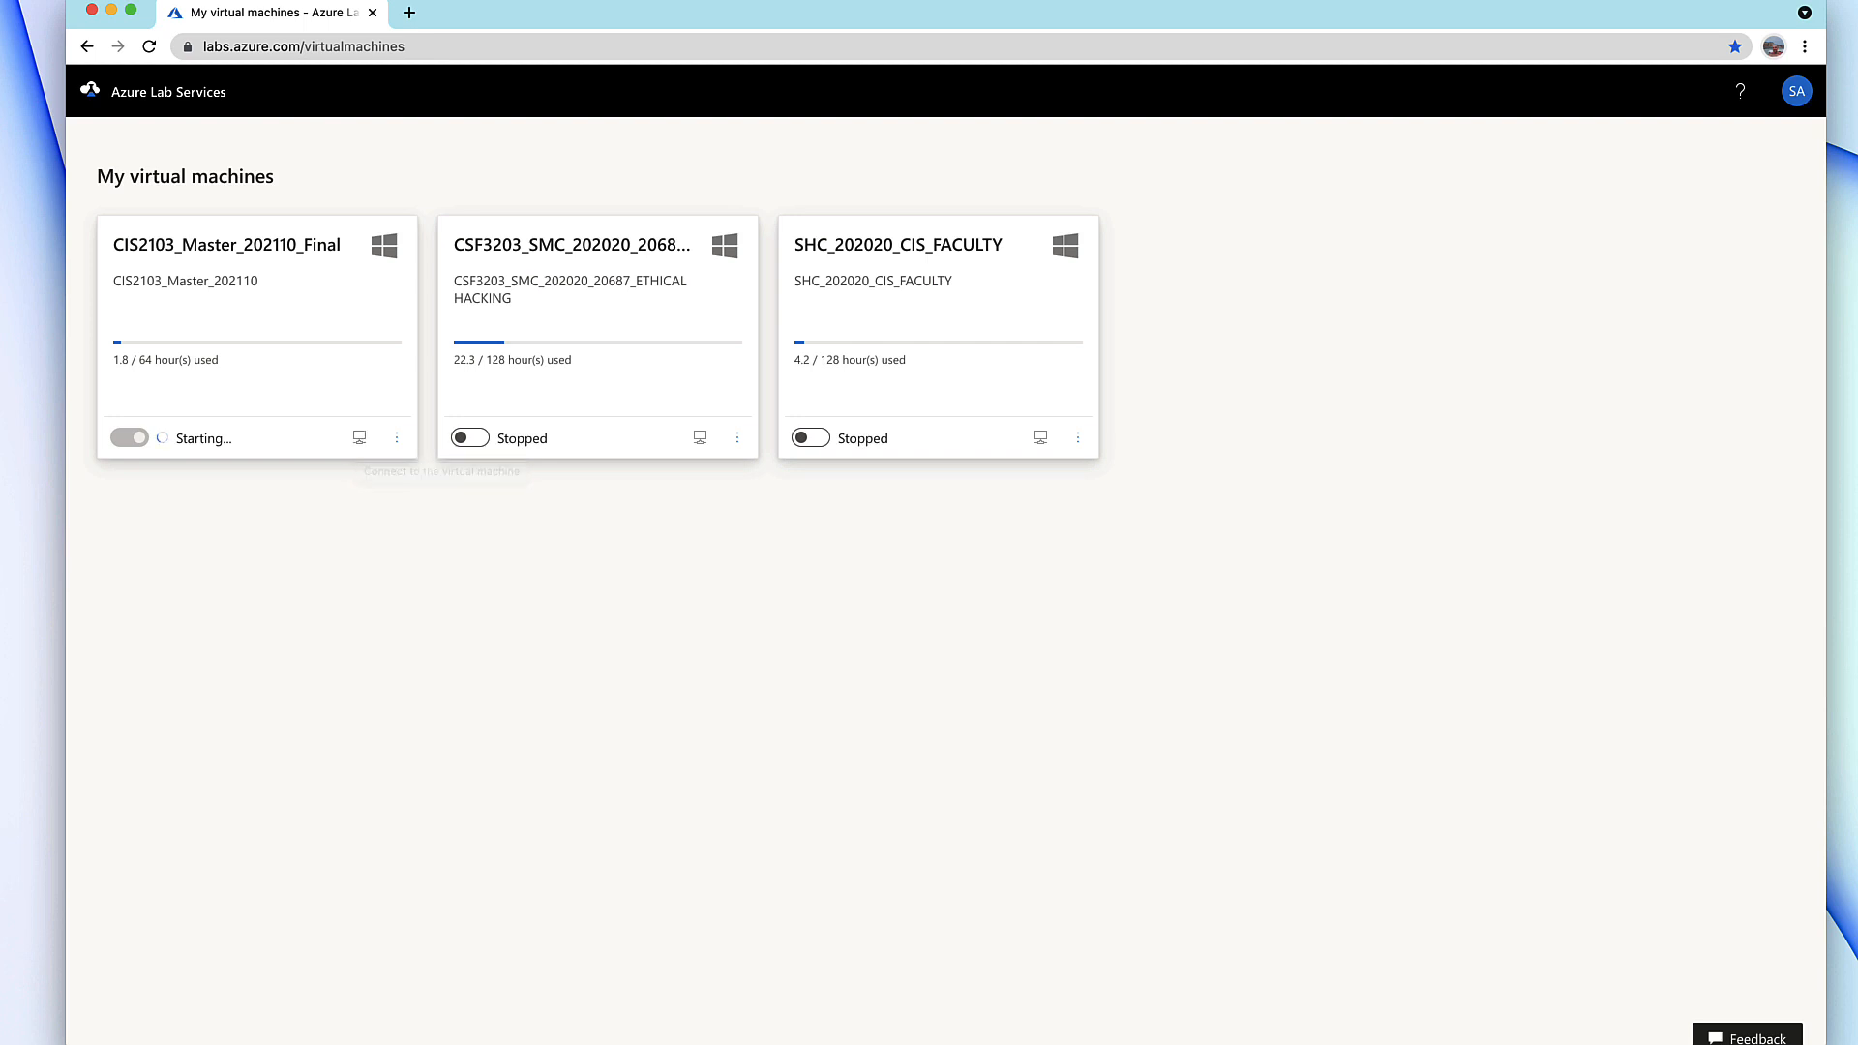
Attempt to connect while the CIS2103 VM is still starting, then wait for Running.
{"action": "left_click", "coordinate": [396, 438]}
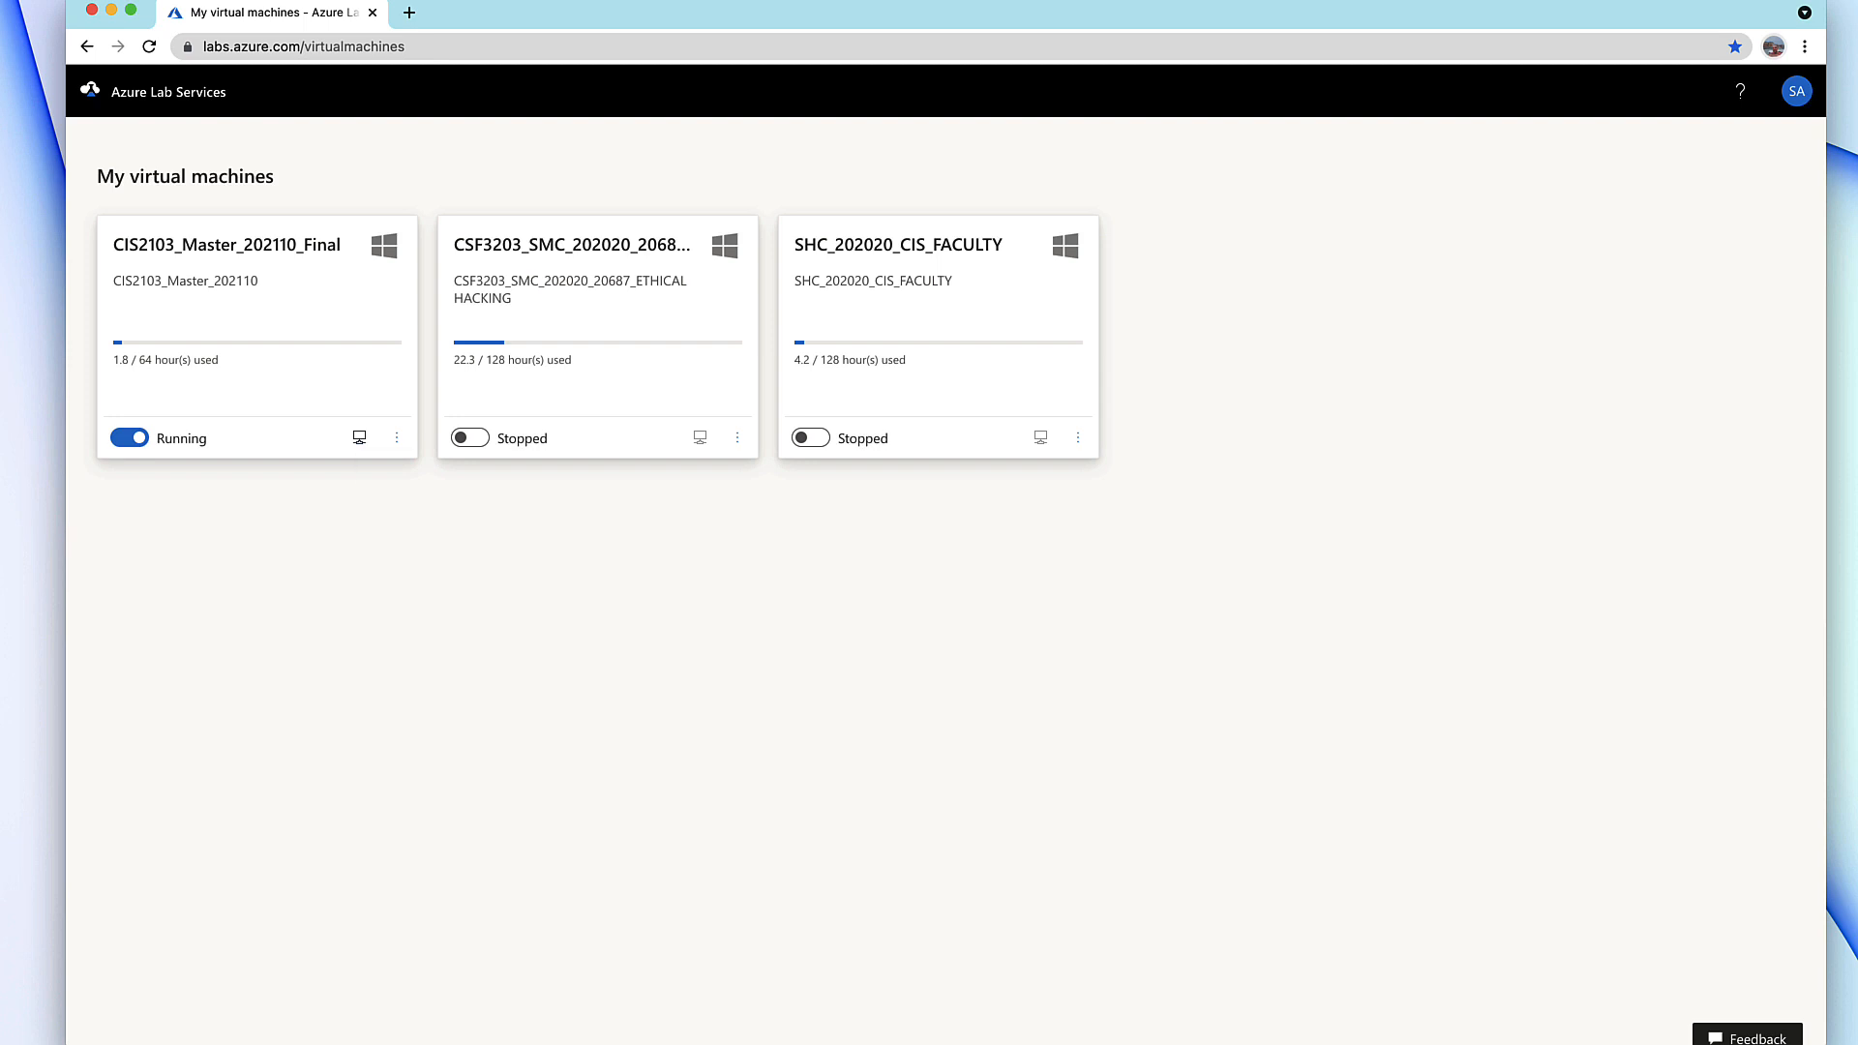
Download the CIS2103 machine's .rdp connection file and open it.
{"action": "left_click", "coordinate": [359, 438]}
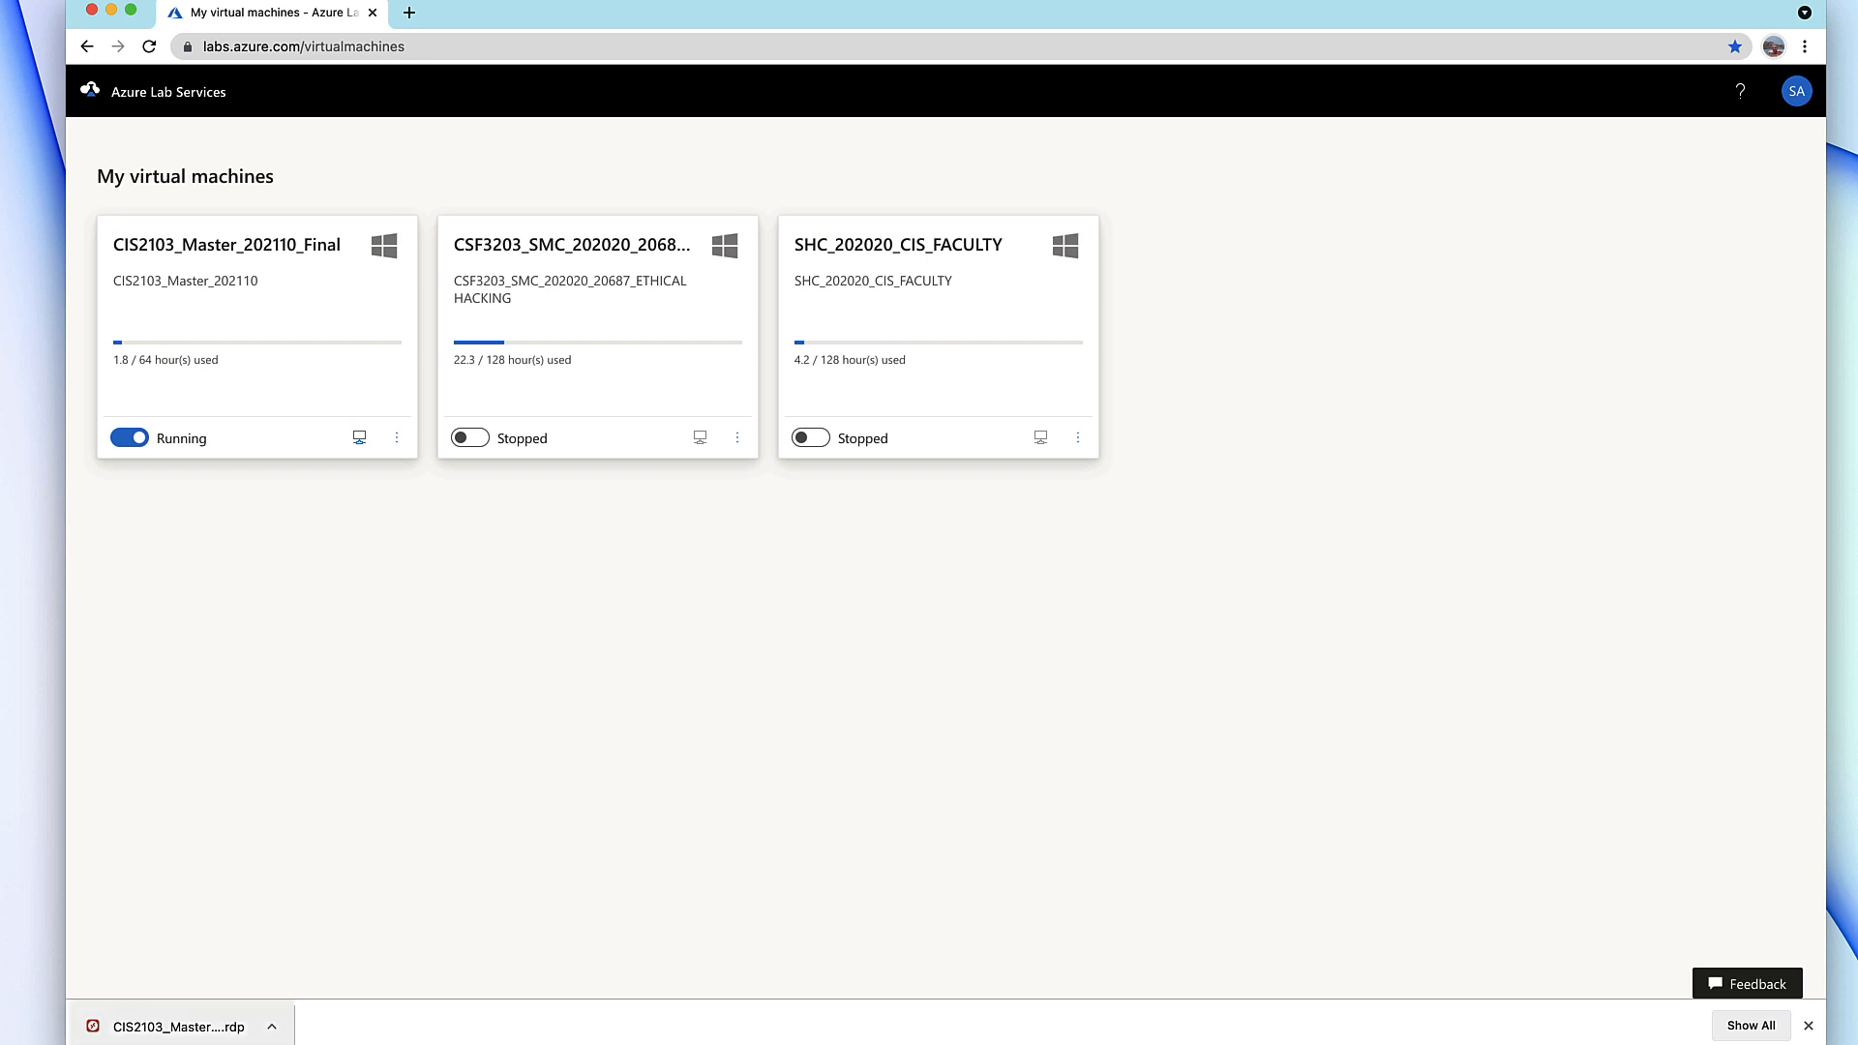
{"action": "left_click", "coordinate": [359, 437]}
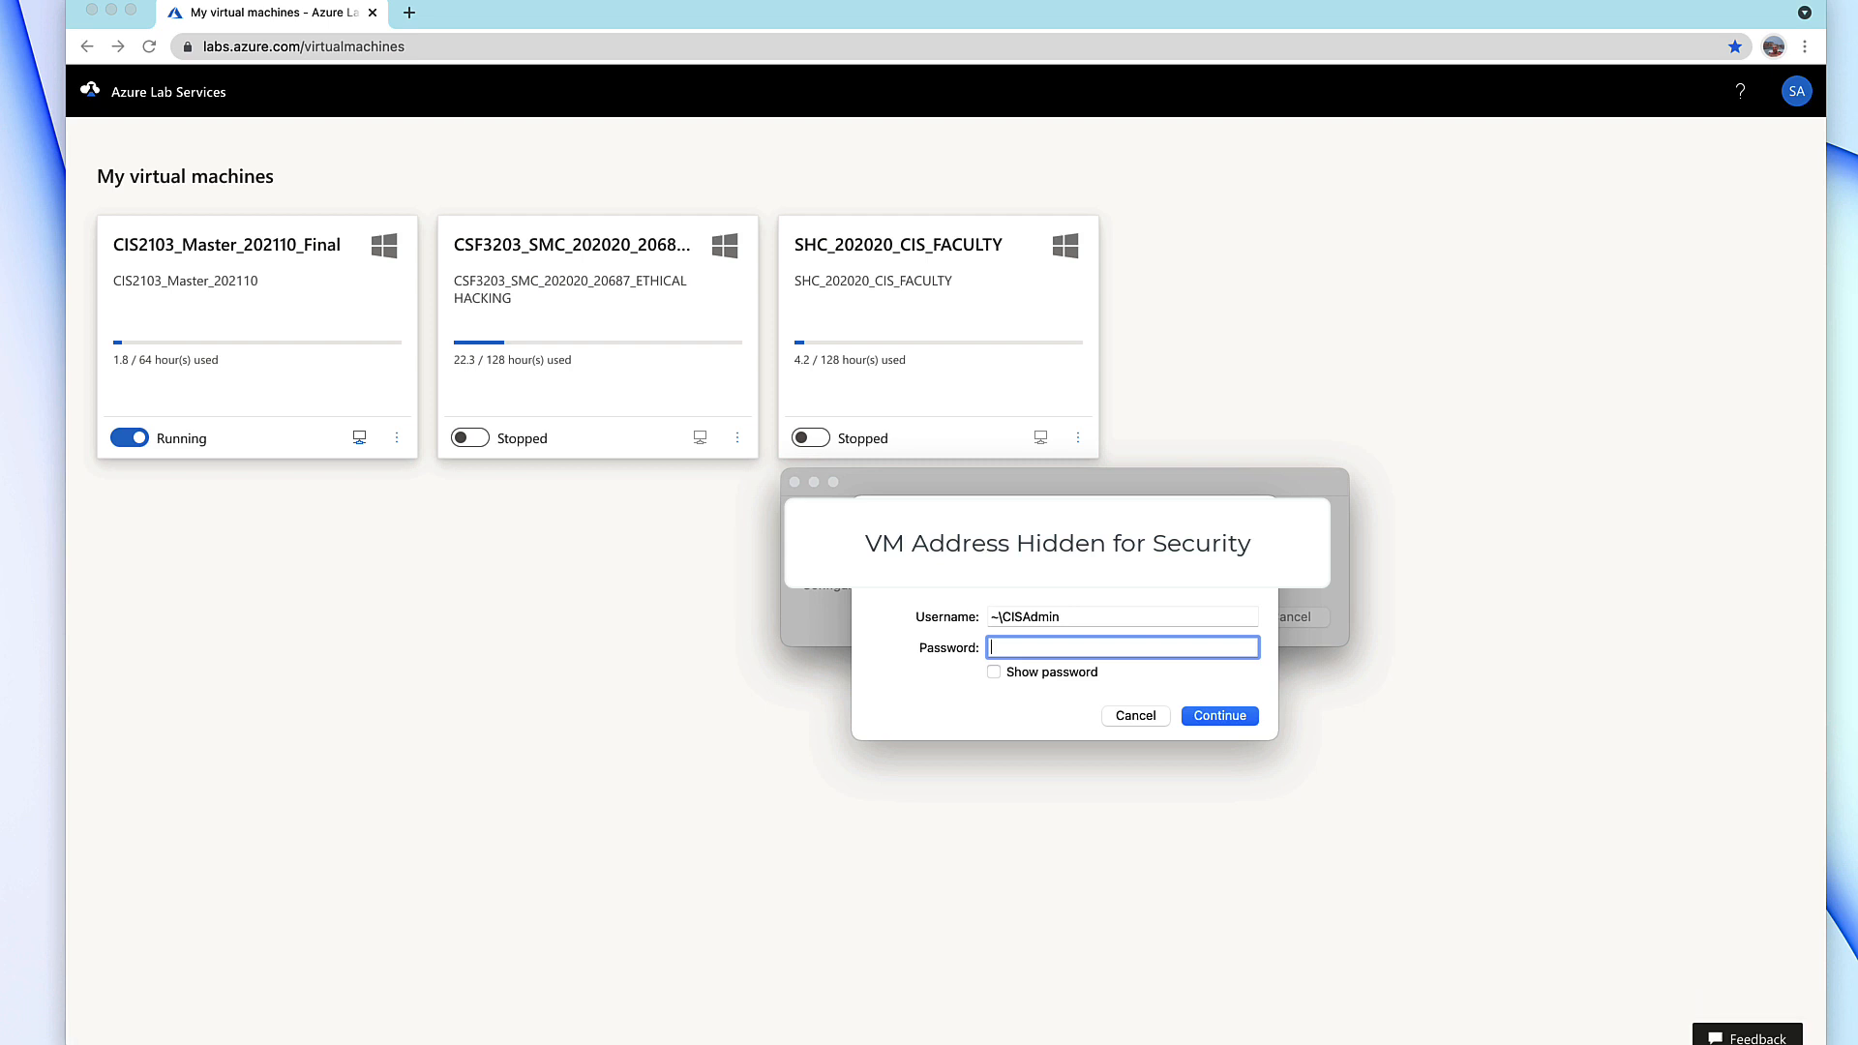
Sign in to the lab machine and accept the certificate warning.
{"action": "left_click", "coordinate": [1219, 716]}
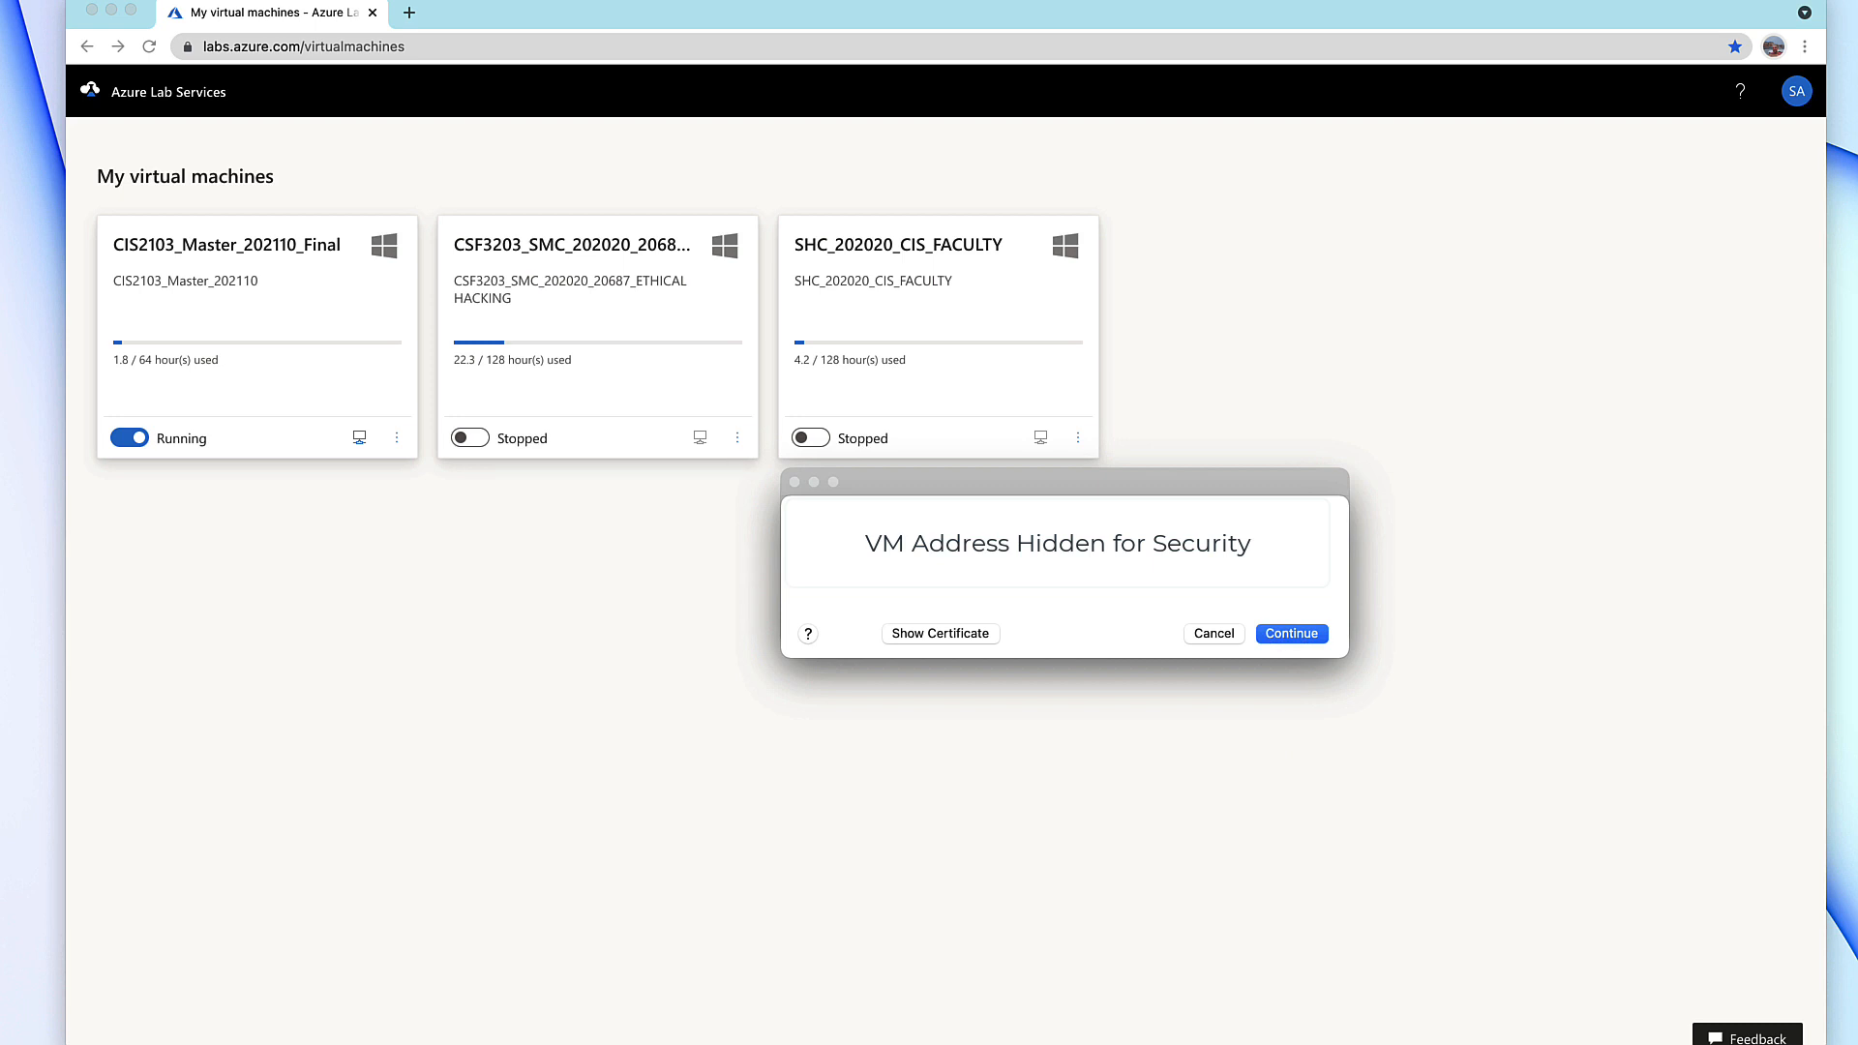
{"action": "left_click", "coordinate": [1290, 633]}
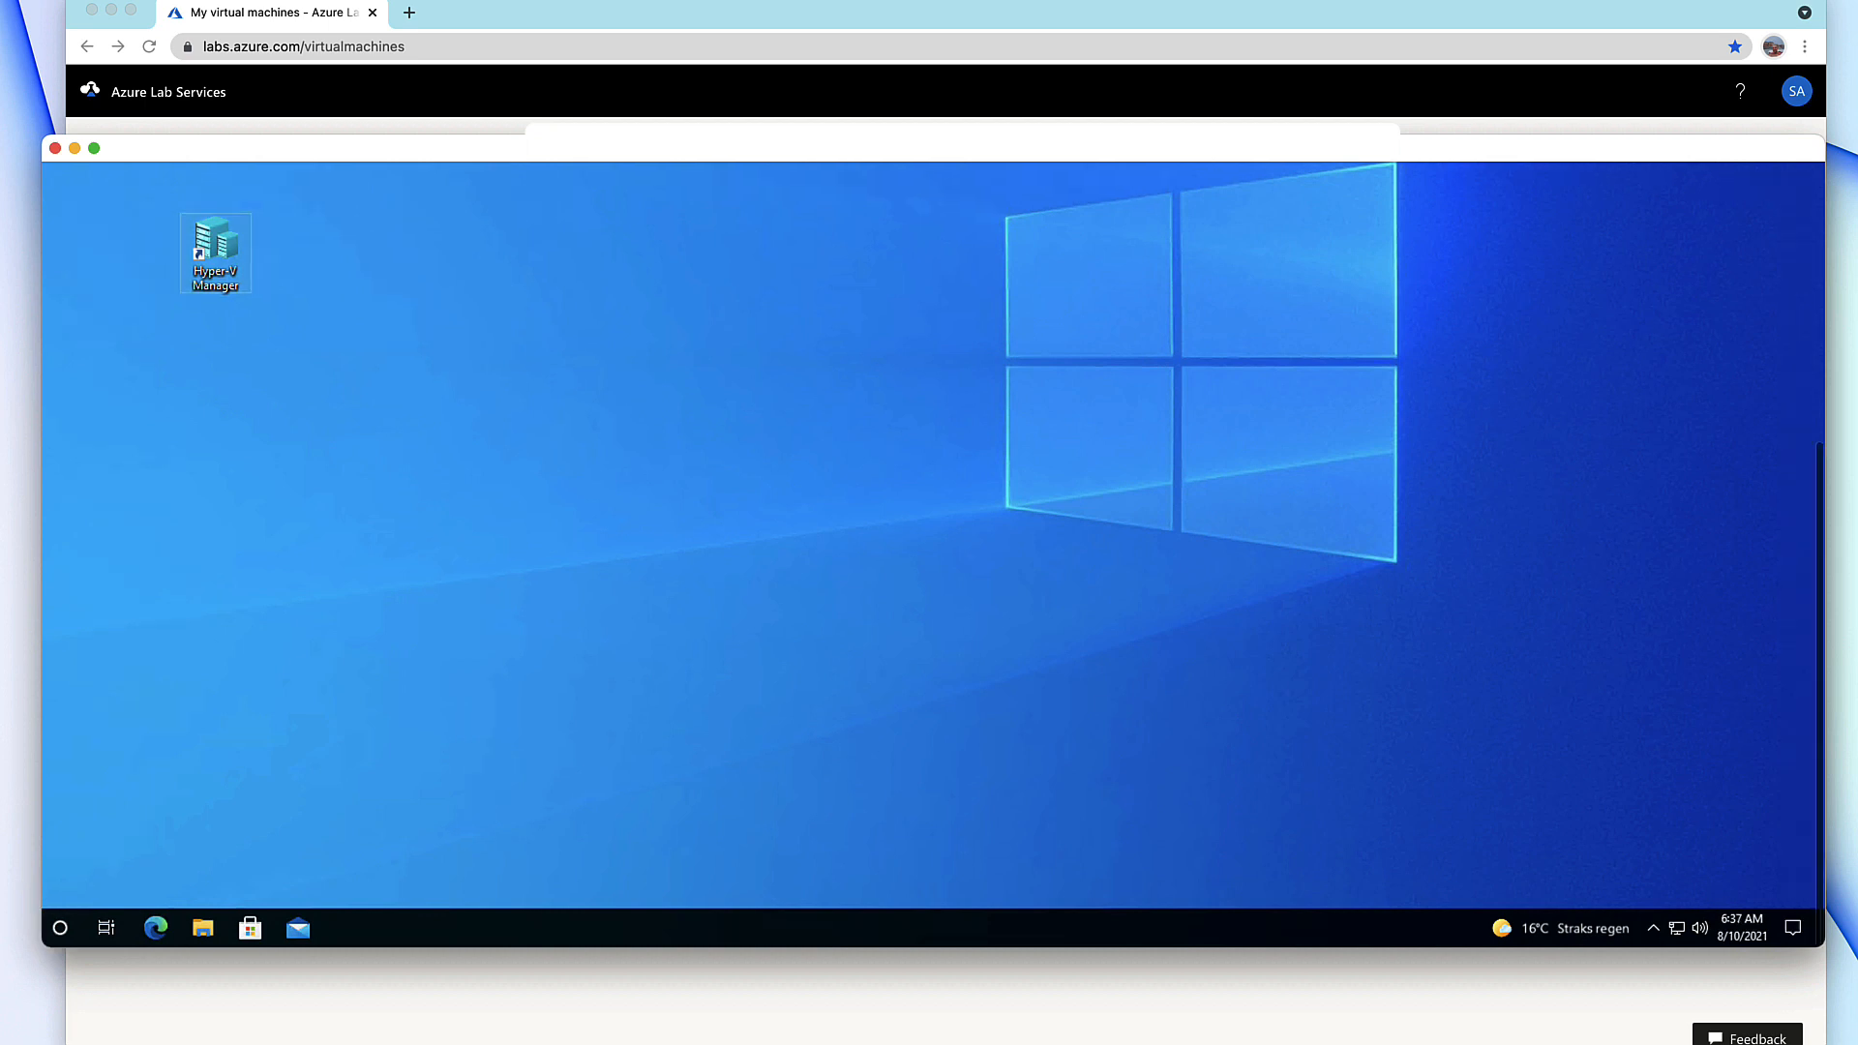
Launch Hyper-V Manager and select the WINXP virtual machine.
{"action": "double_click", "coordinate": [215, 242]}
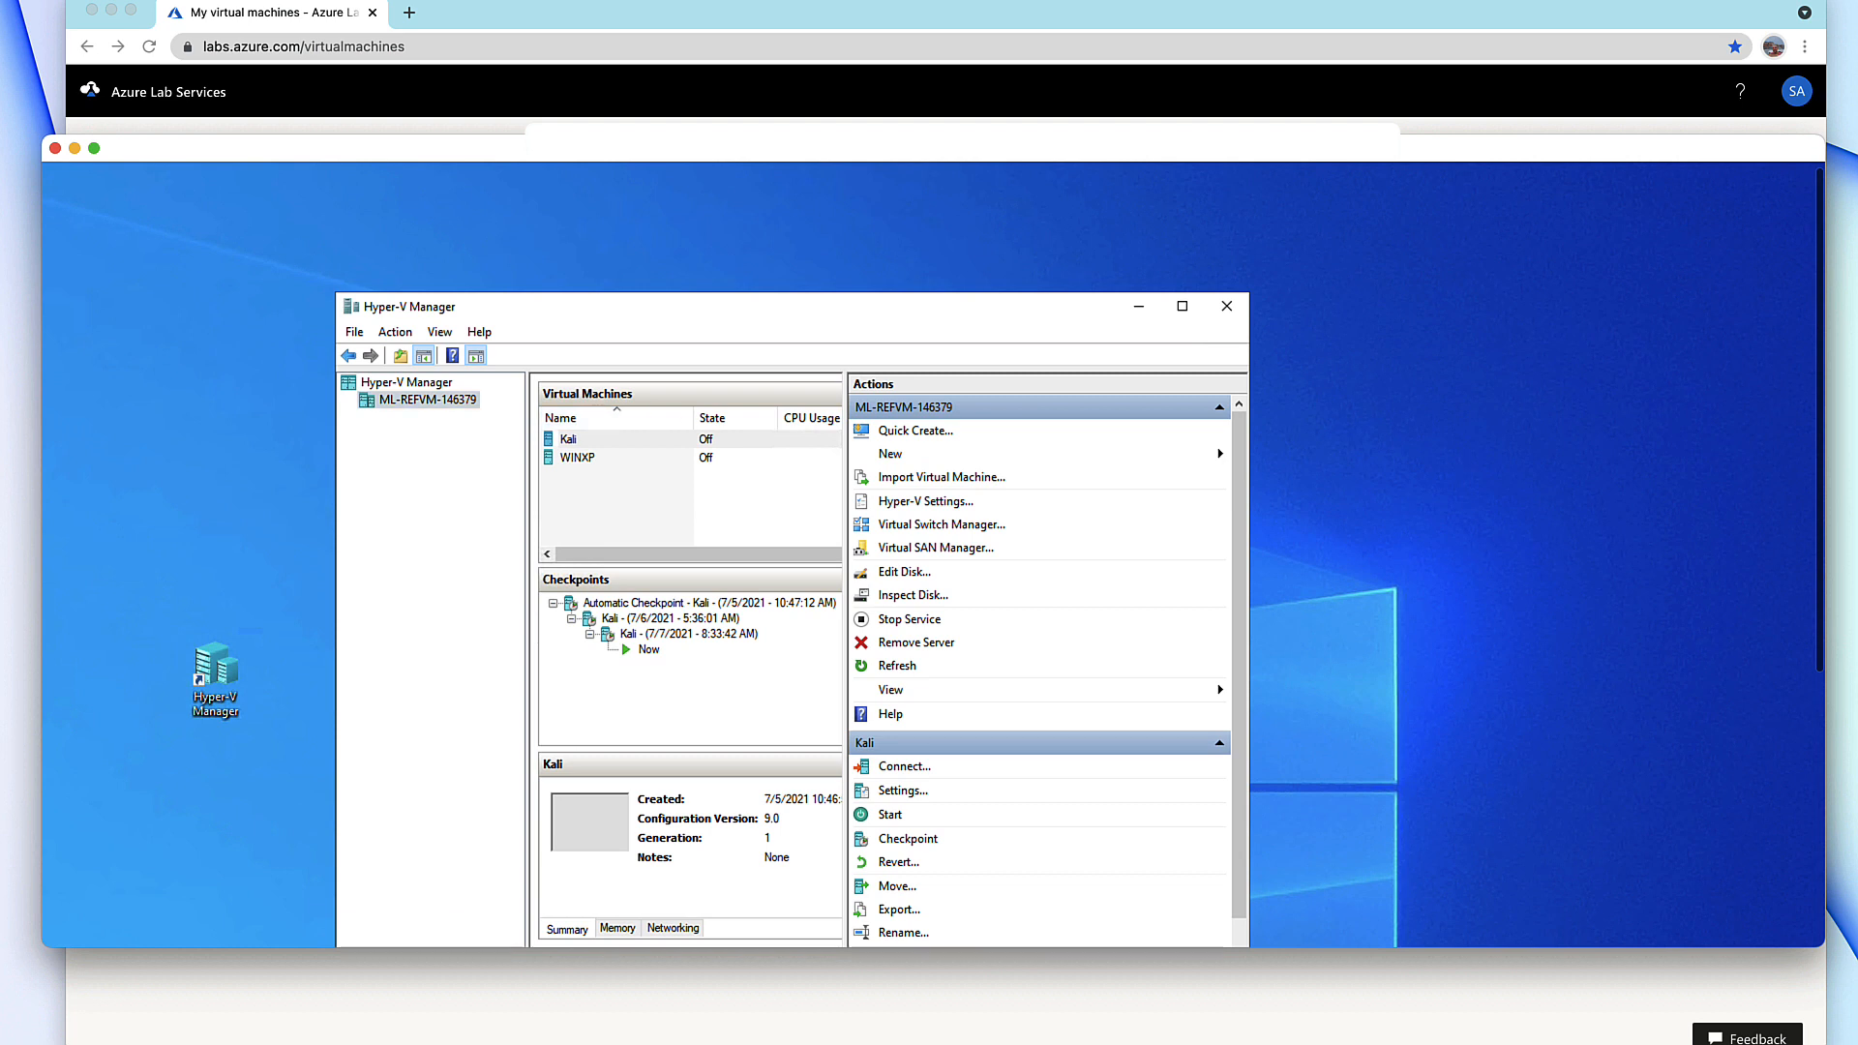
{"action": "left_click", "coordinate": [579, 458]}
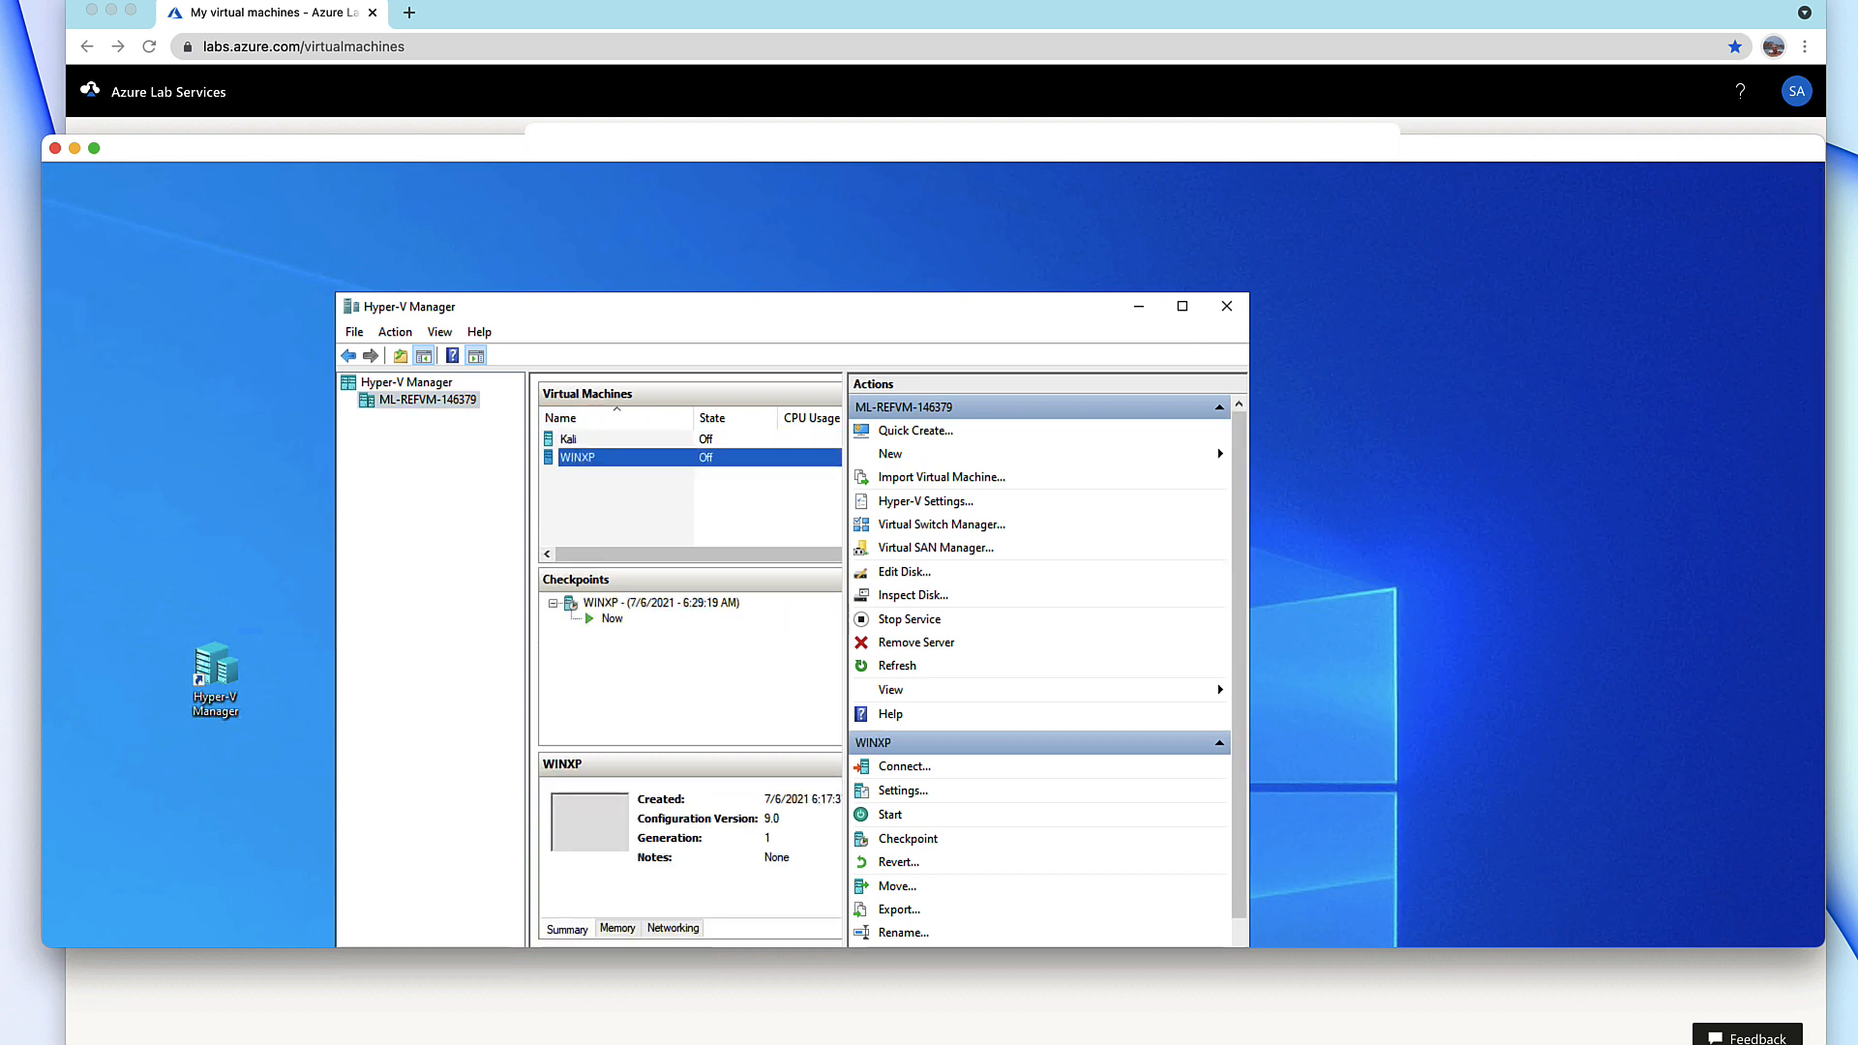